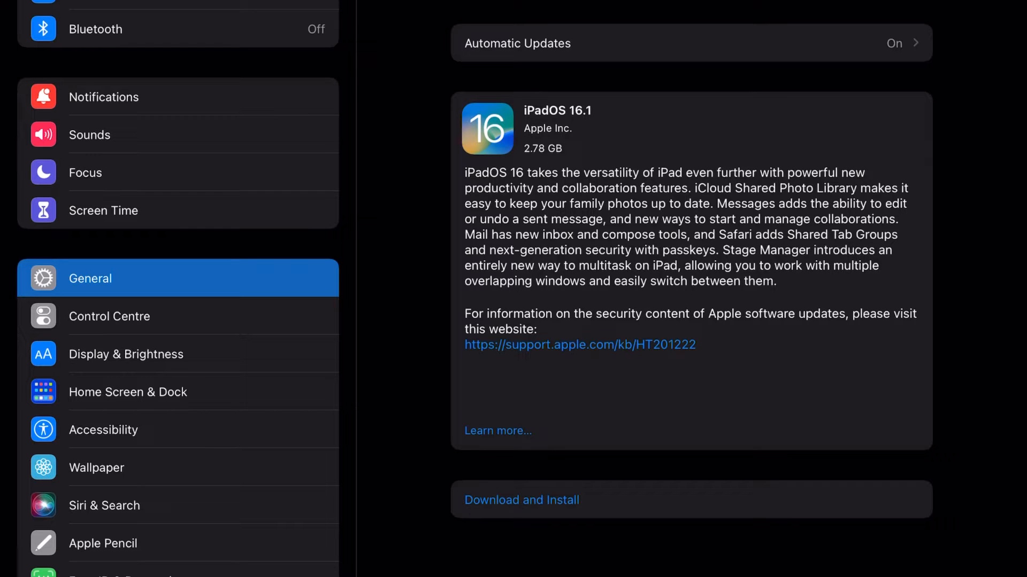
- Start Download and Install for iPadOS 16.1, bringing up the Enter Passcode prompt
{"action": "left_click", "coordinate": [521, 500]}
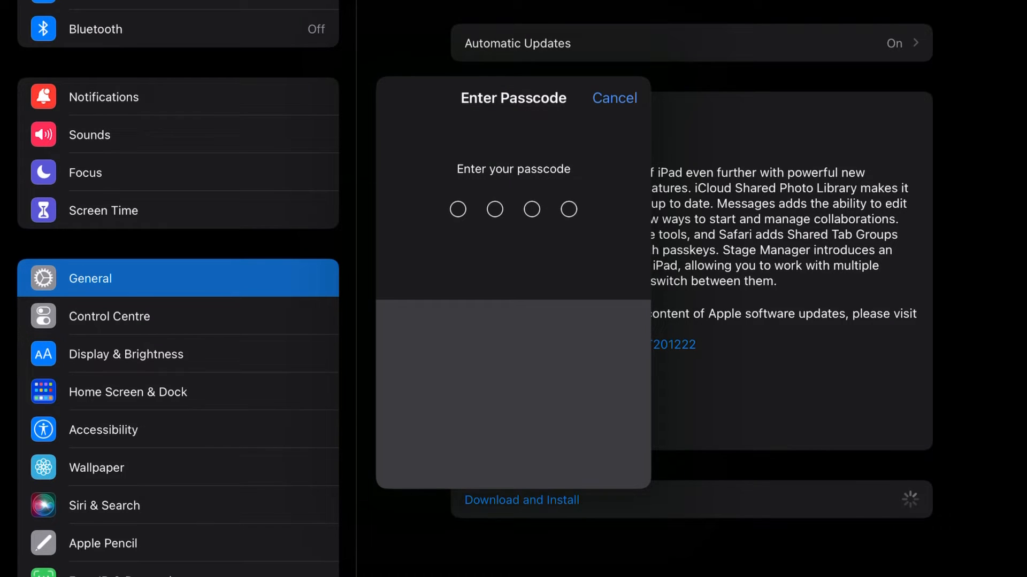